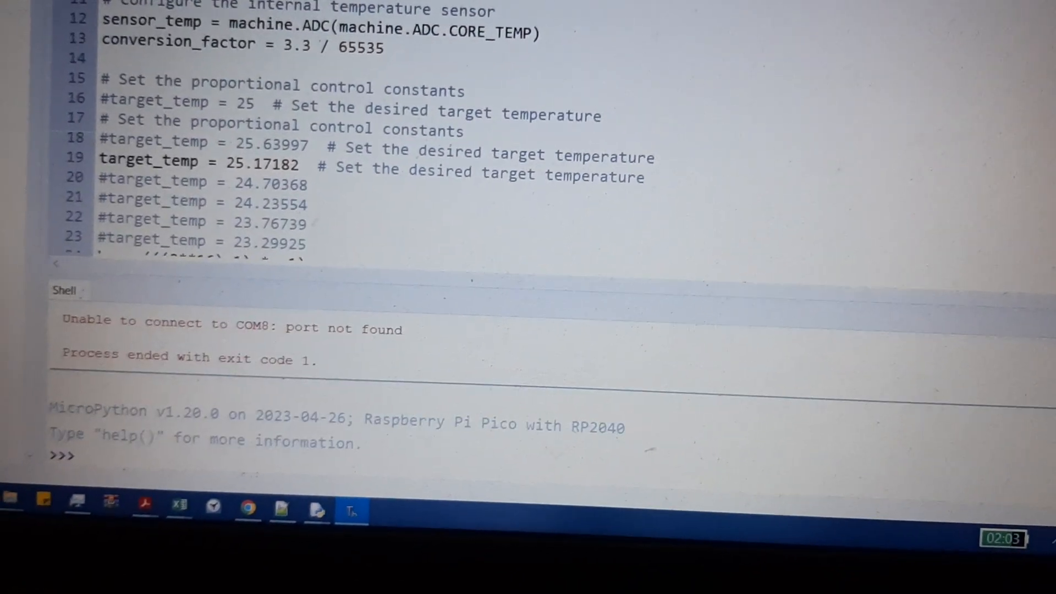
Run the PID fan-control script on the Pico so the shell streams duty, temperature and d_cnt
key(F5)
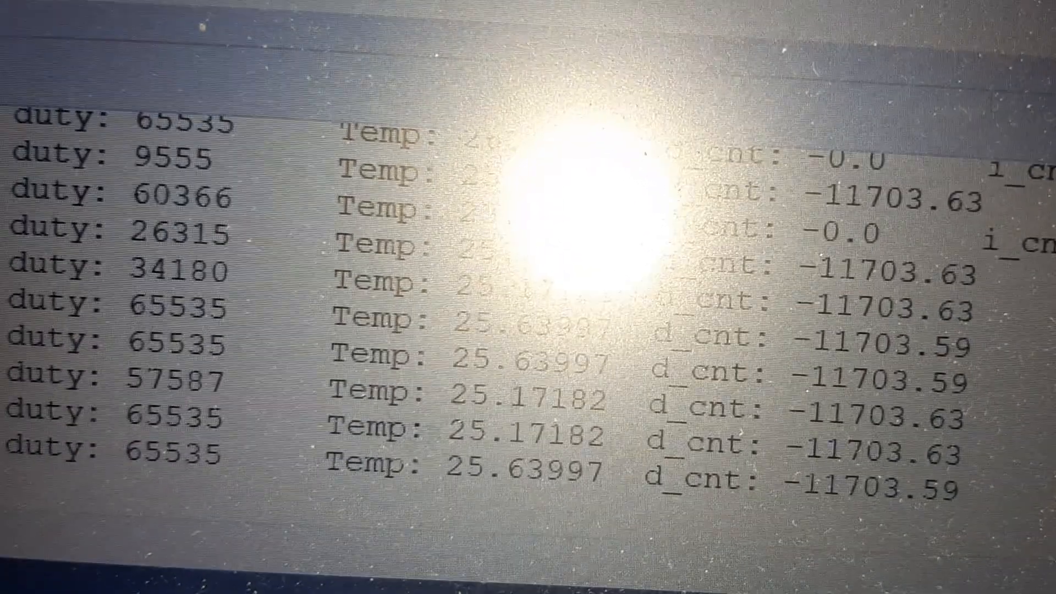
scroll(down, 3)
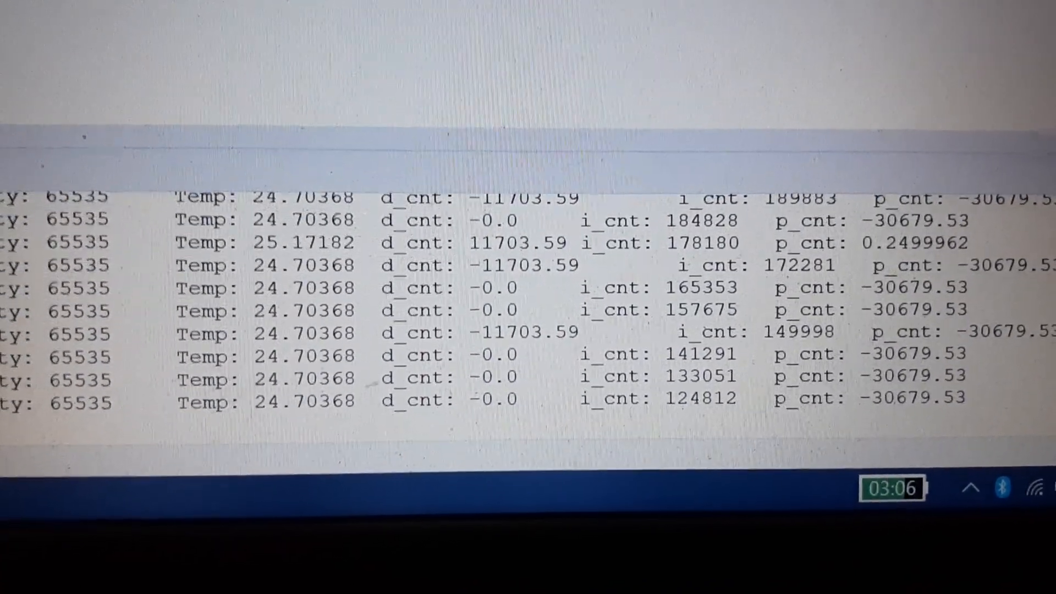
scroll(down, 3)
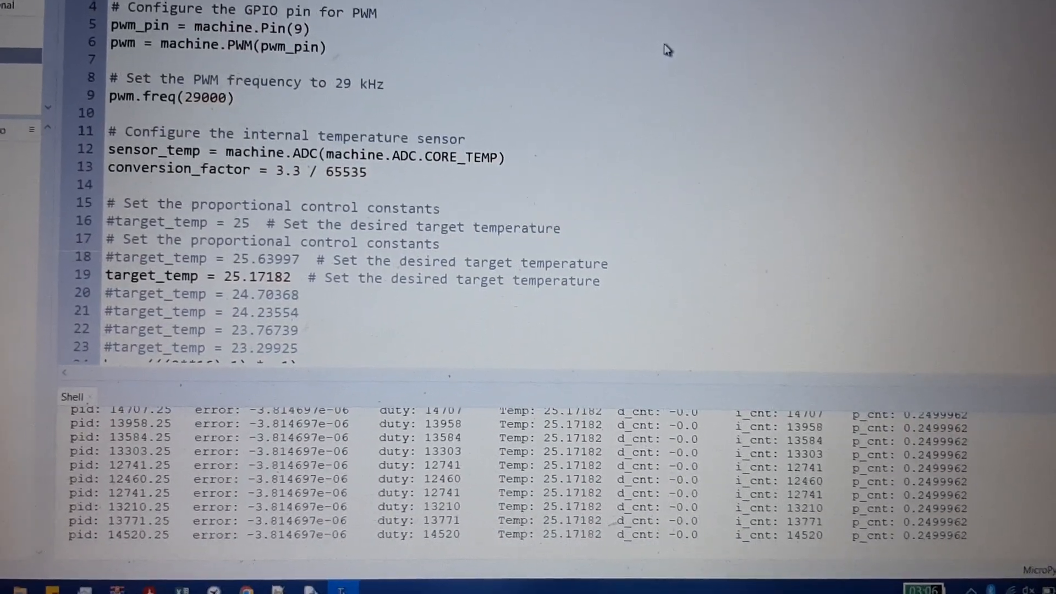
Scroll 3.py past the kp, Ki and Kd constants to the timer_callback_100ms function
scroll(down, 3)
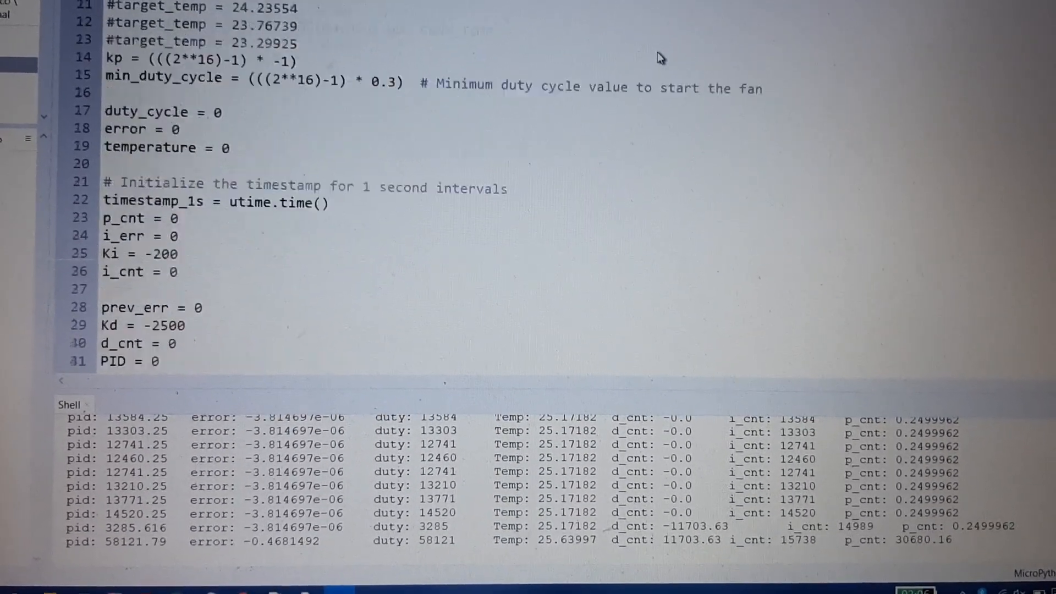
scroll(down, 3)
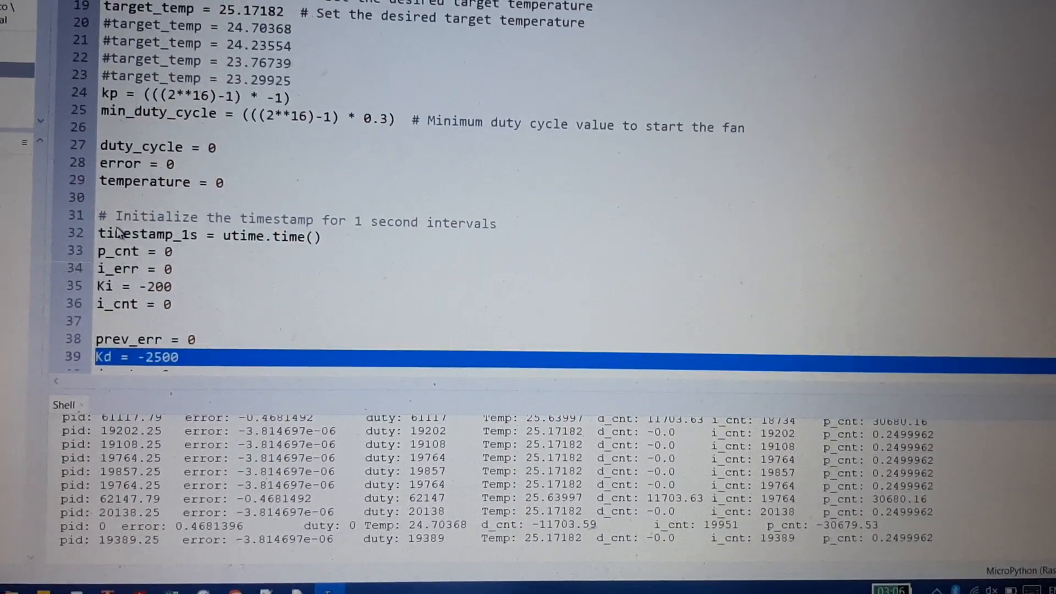
scroll(down, 3)
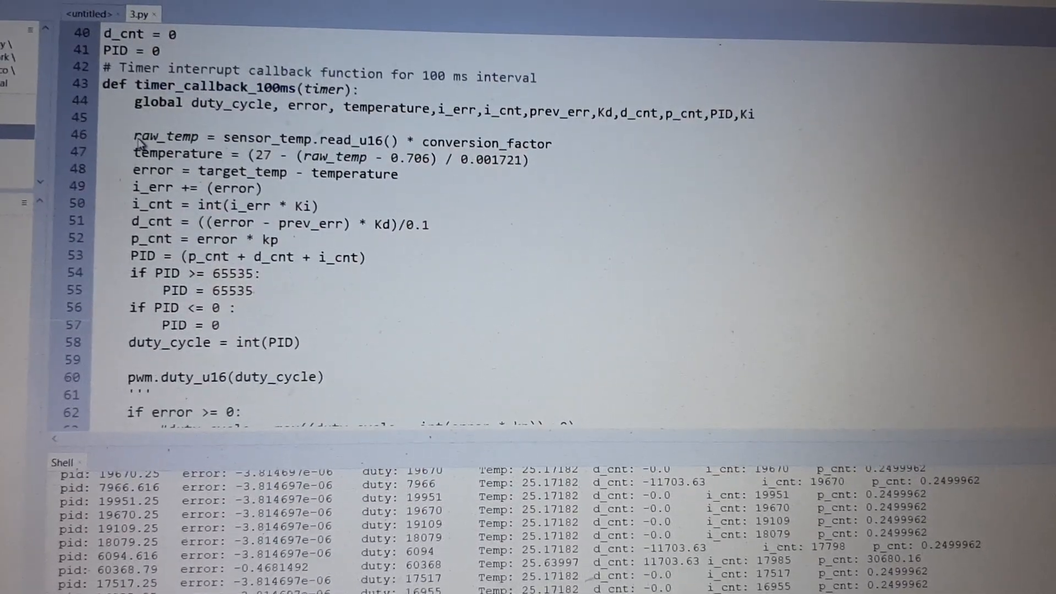
Review the callback's prev_err = error line, the 1-second print callback, Timer inits and while True loop
scroll(down, 3)
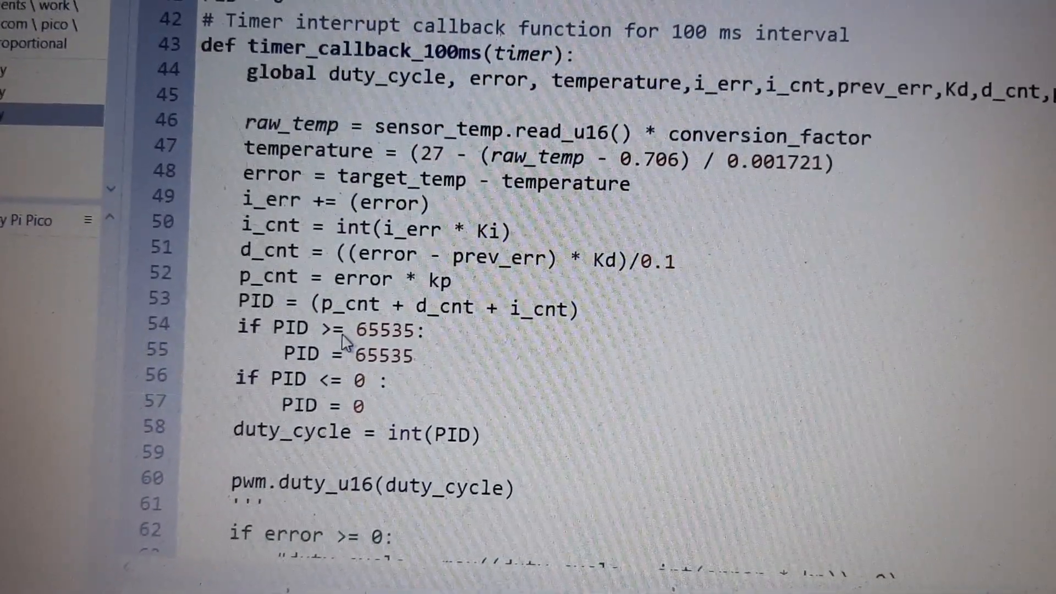
scroll(down, 3)
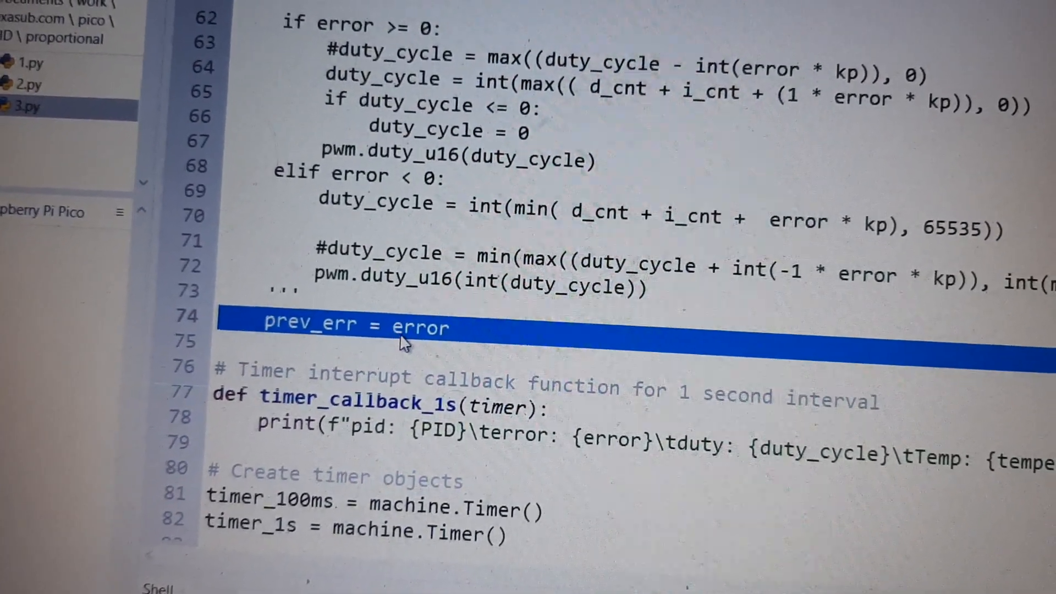
click(407, 322)
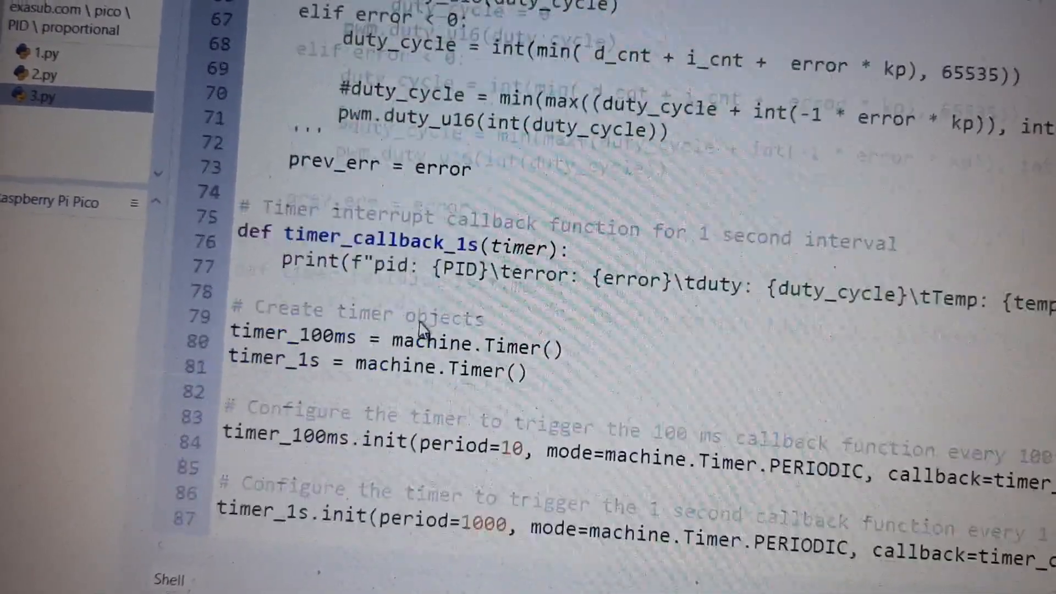
scroll(down, 3)
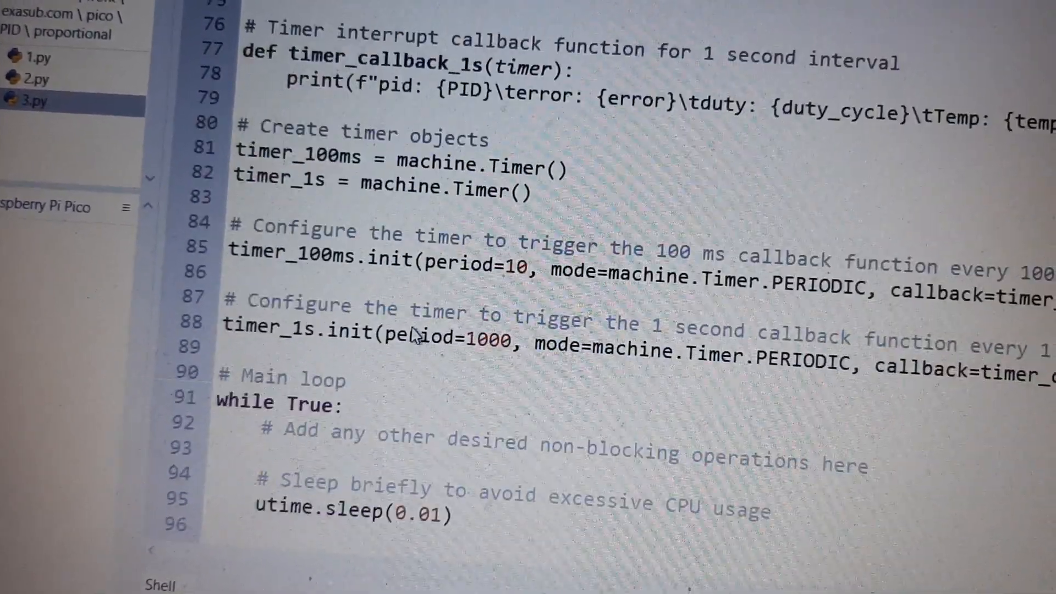